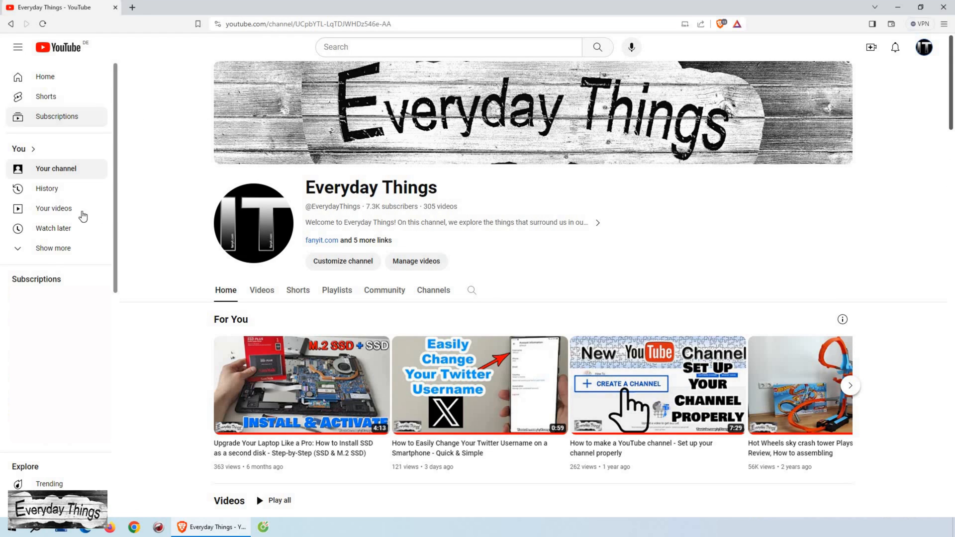
# - Browse the channel's For You row, then open YouTube Studio from the account menu
pyautogui.scroll(-3)
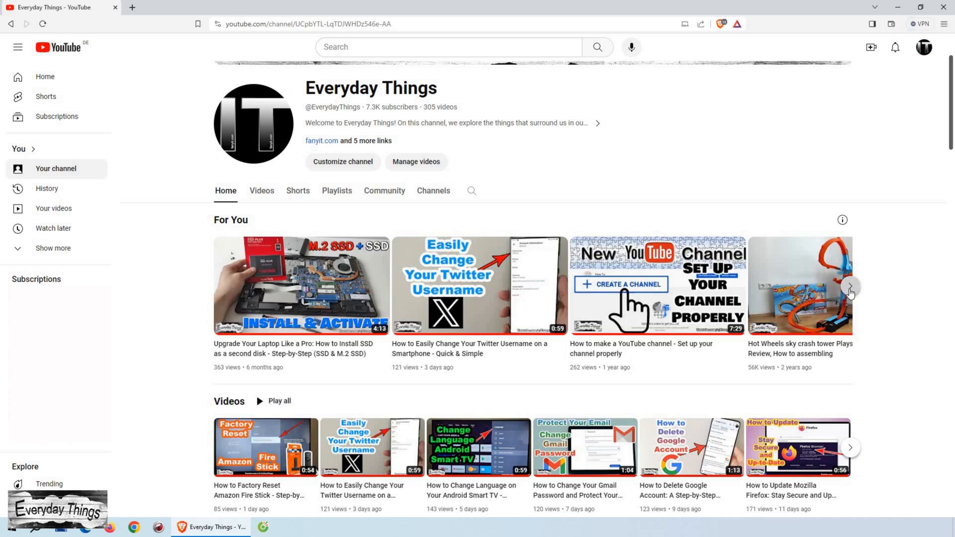
pyautogui.click(849, 287)
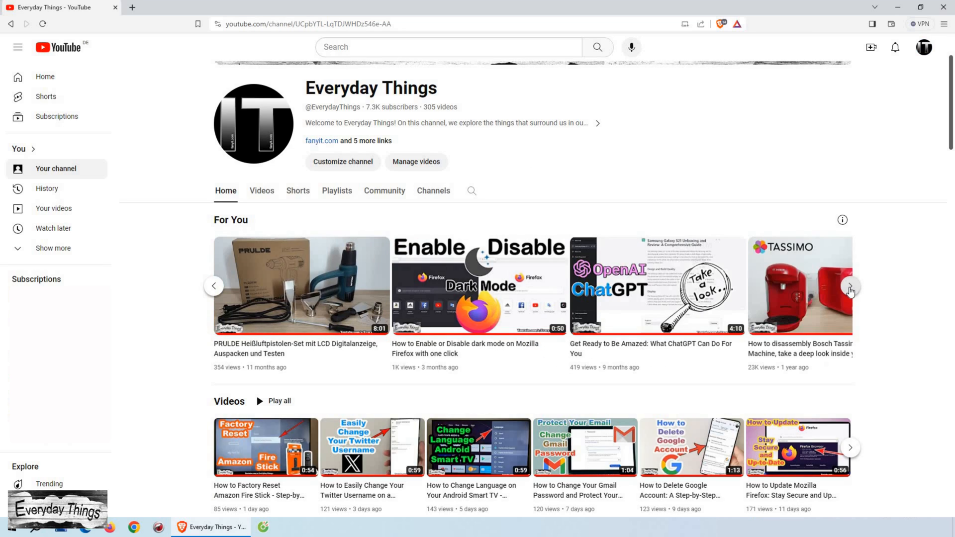
pyautogui.click(849, 286)
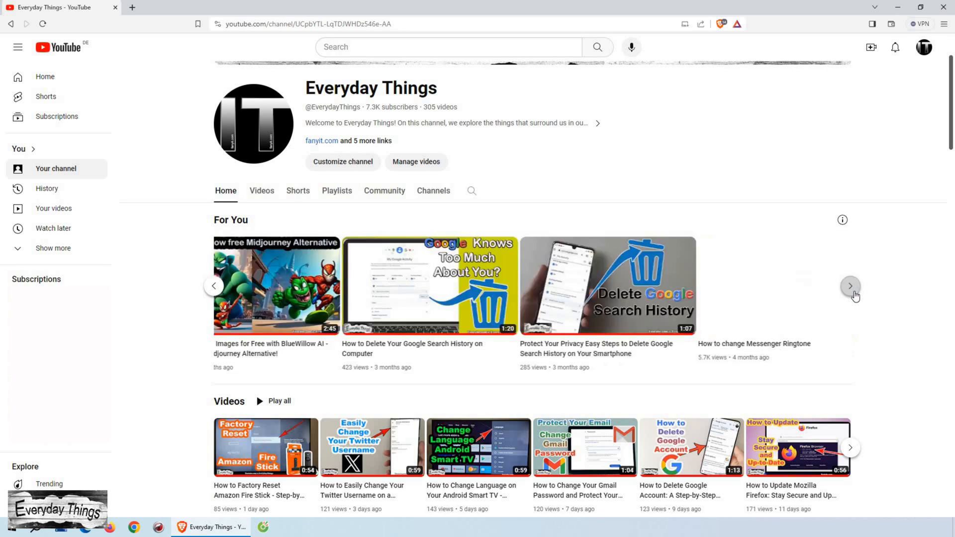
pyautogui.click(923, 46)
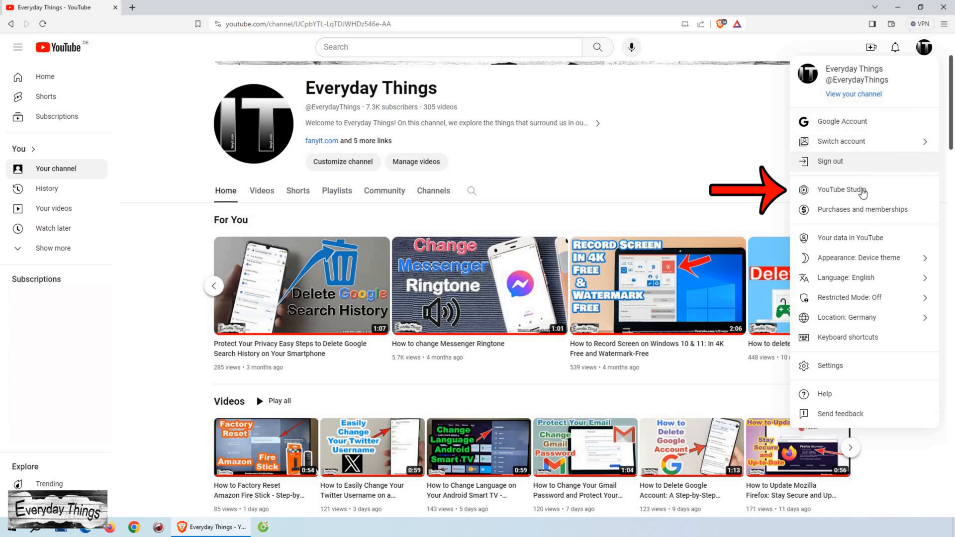
pyautogui.click(844, 189)
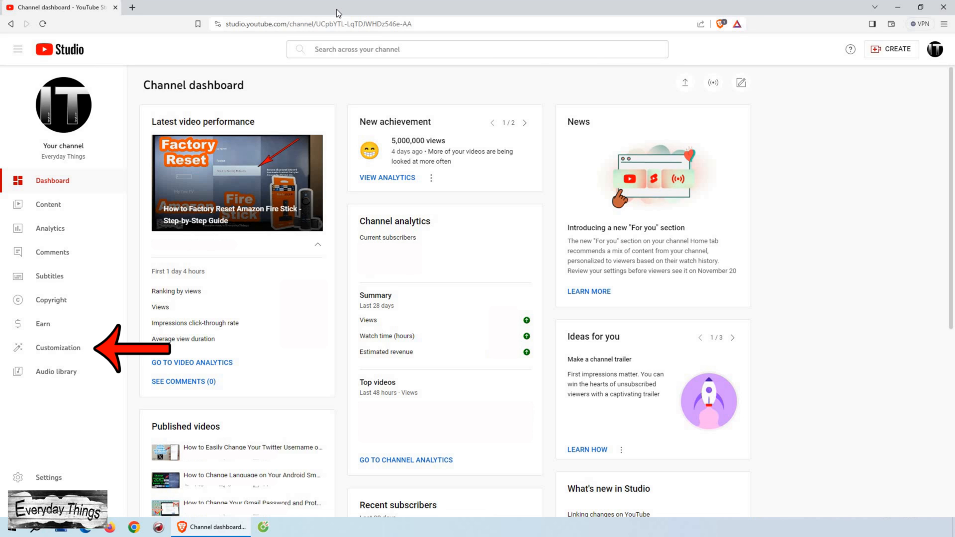
# - Open Customization and its Layout tab showing the For you recommendations setting
pyautogui.click(58, 347)
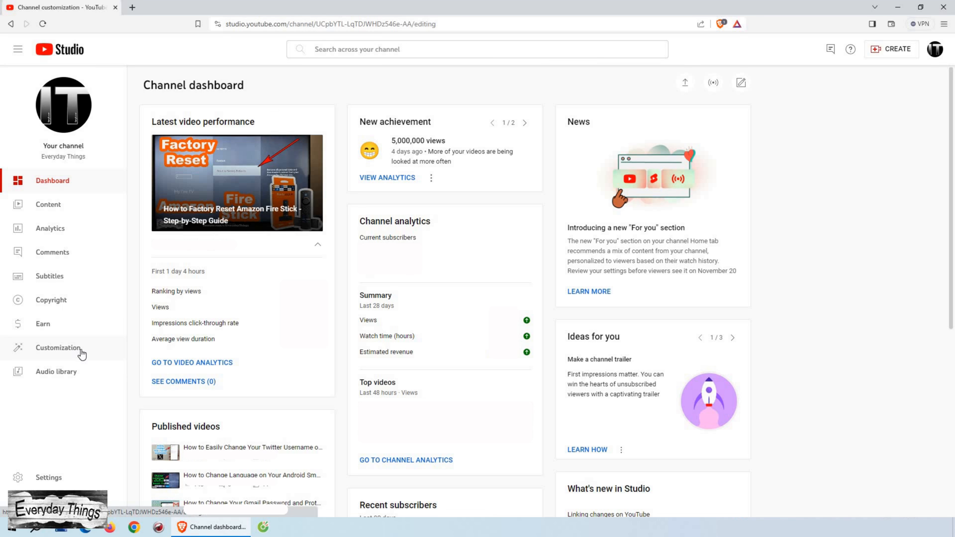
pyautogui.click(58, 348)
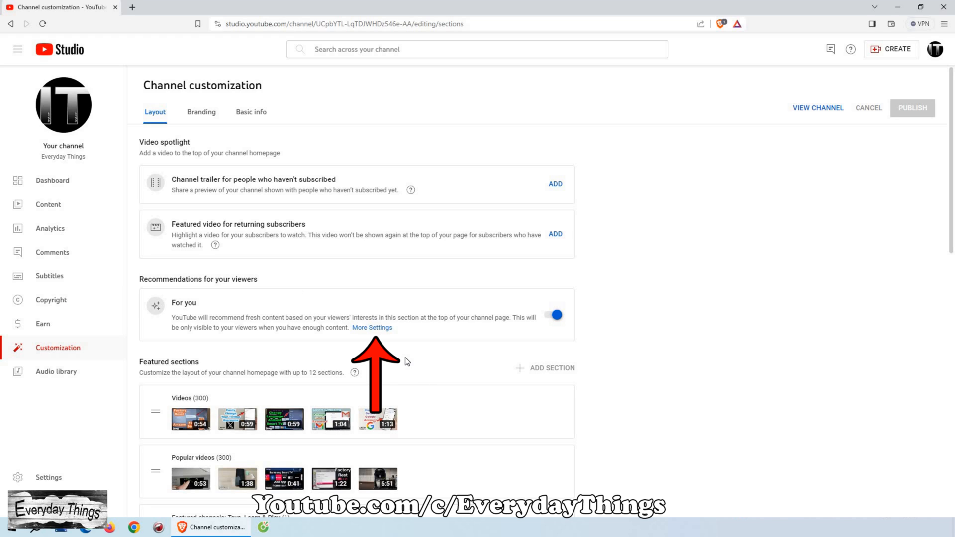
pyautogui.moveTo(399, 338)
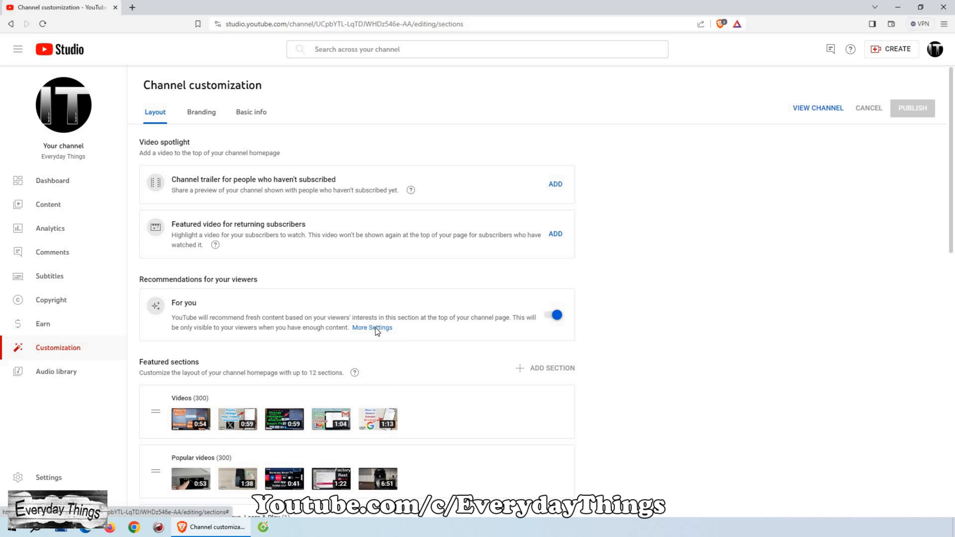
# - Keep For you showing videos, Shorts and livestreams from all content, after toggling livestreams off and on
pyautogui.click(372, 328)
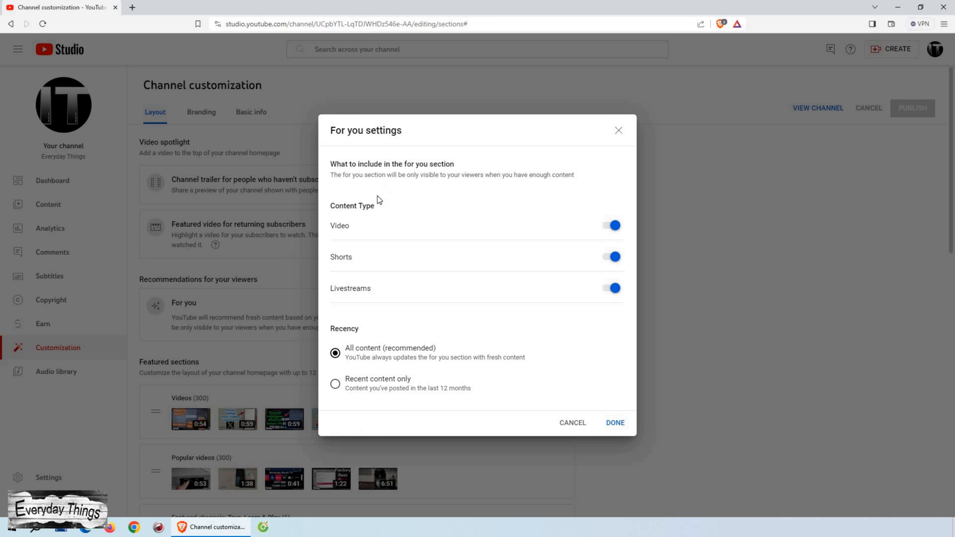
pyautogui.moveTo(304, 223)
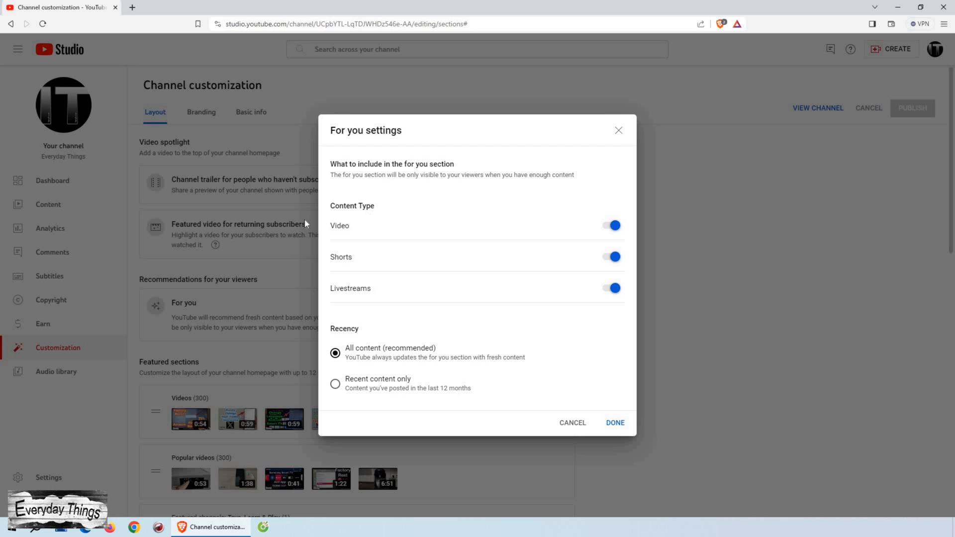
pyautogui.moveTo(610, 235)
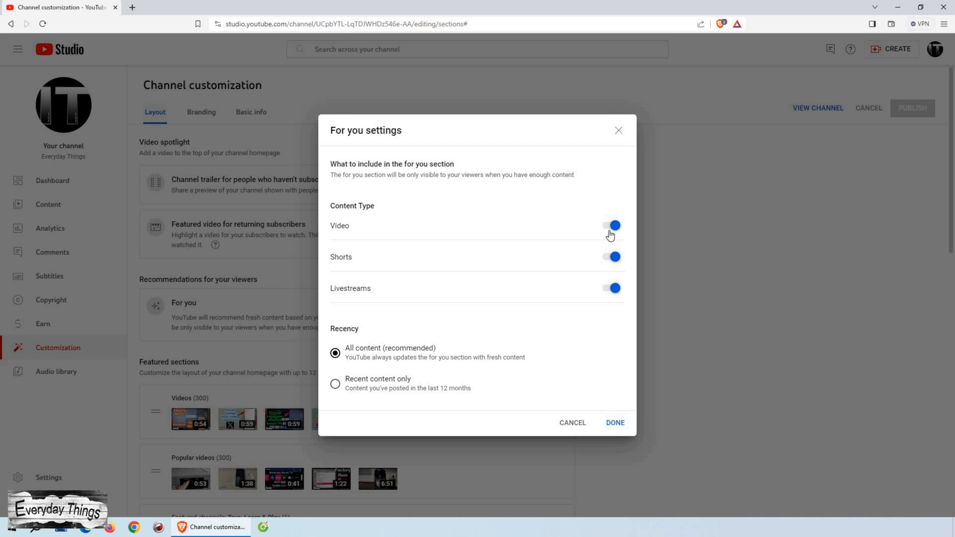
pyautogui.moveTo(610, 290)
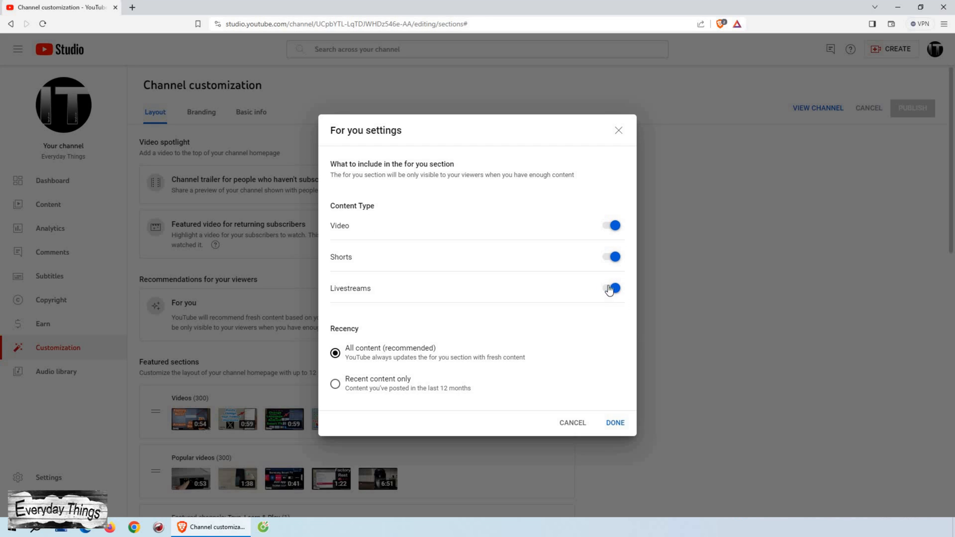
pyautogui.click(610, 288)
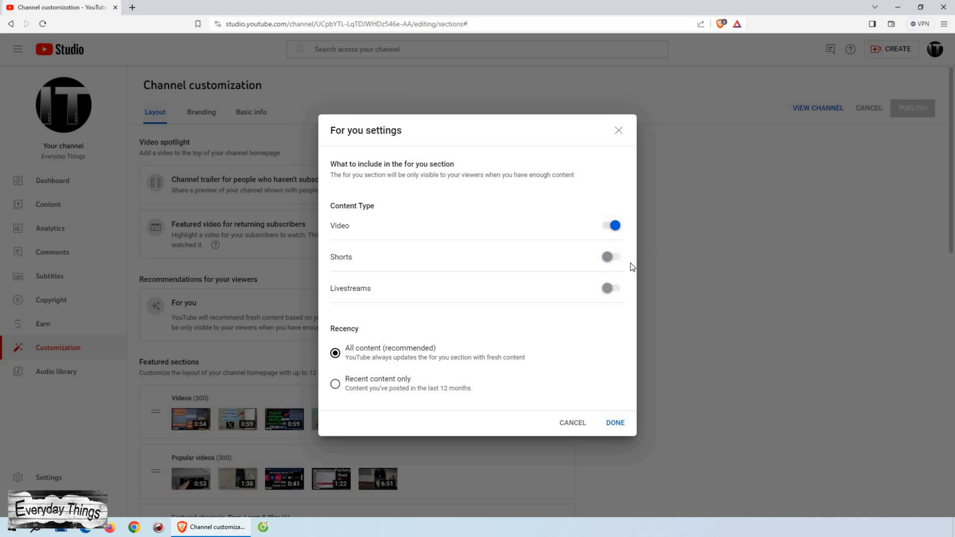
pyautogui.click(609, 225)
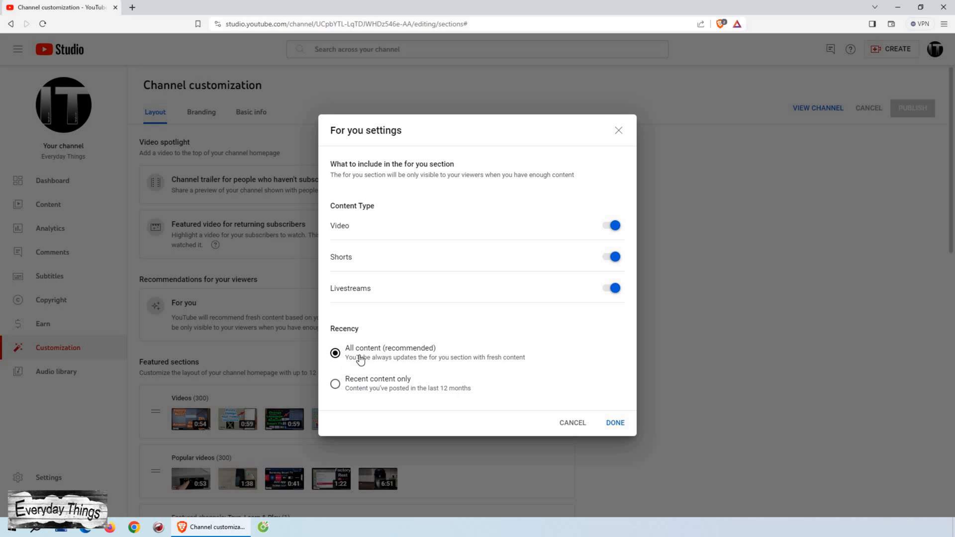
pyautogui.moveTo(468, 366)
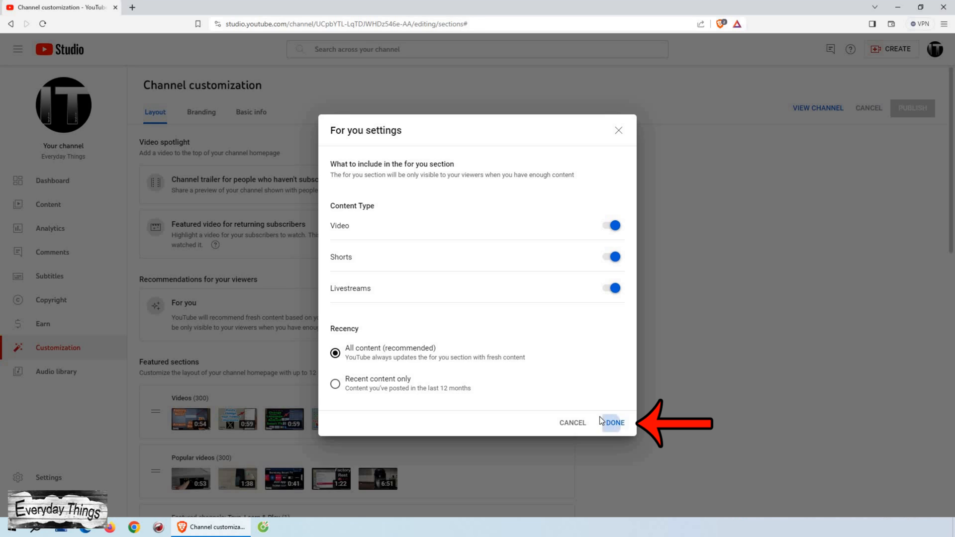
pyautogui.click(614, 423)
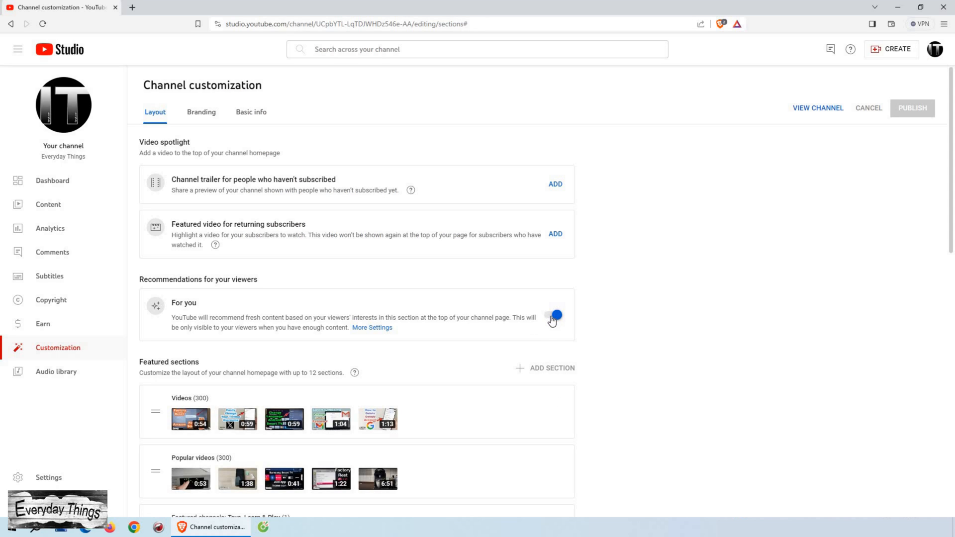
pyautogui.click(551, 315)
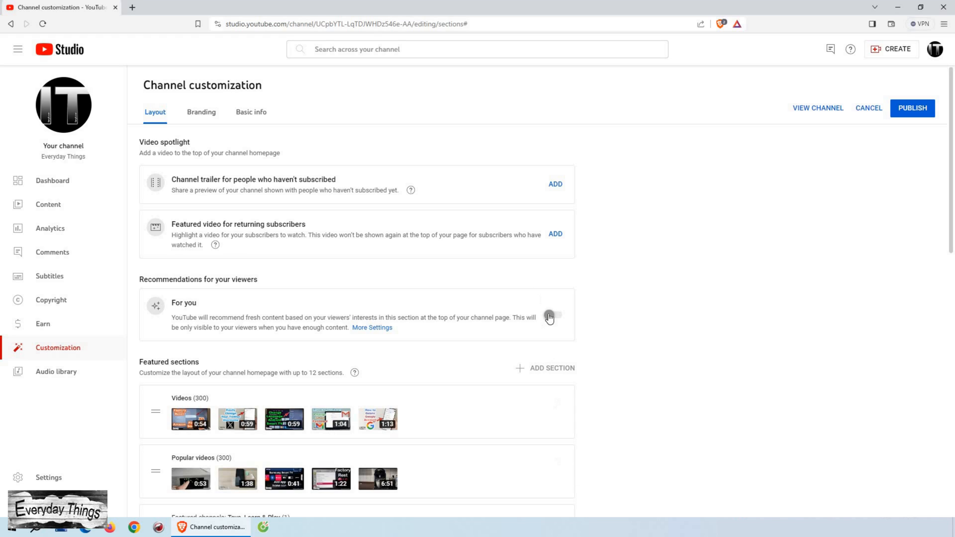
pyautogui.click(552, 315)
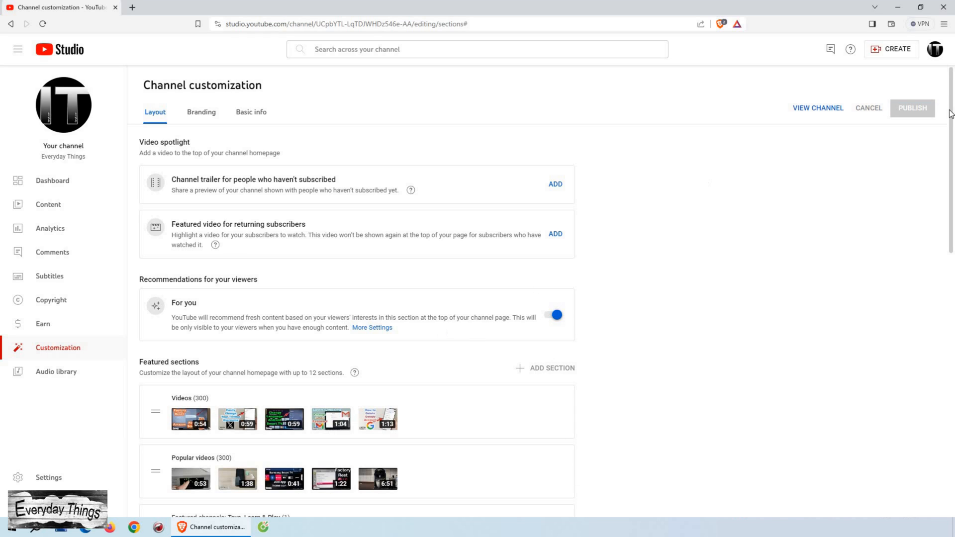
pyautogui.moveTo(821, 114)
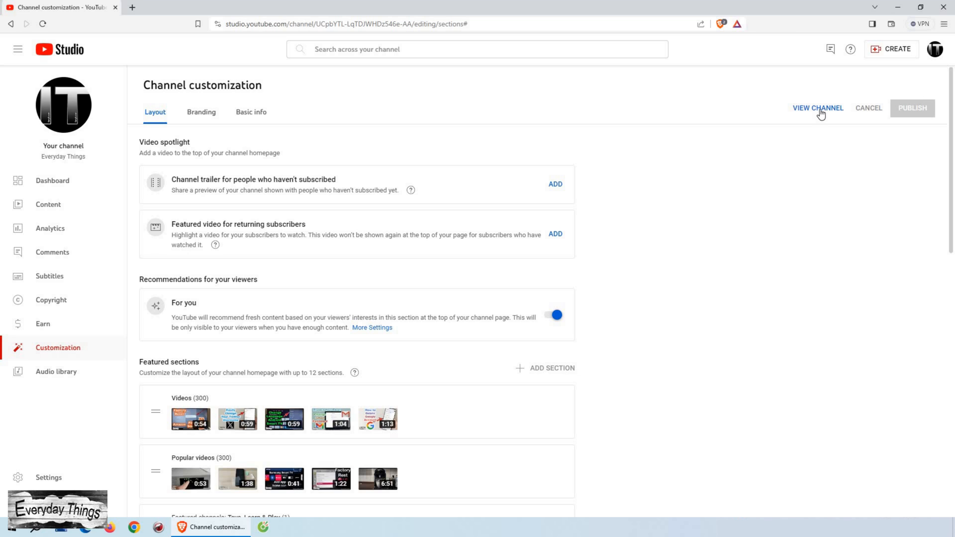
# - Open the public Everyday Things channel page via VIEW CHANNEL
pyautogui.click(817, 108)
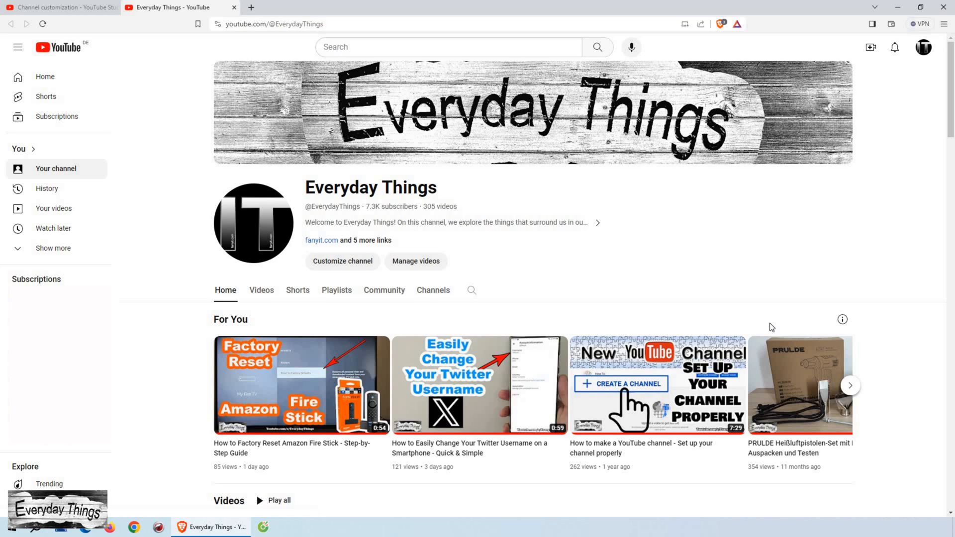
pyautogui.moveTo(274, 287)
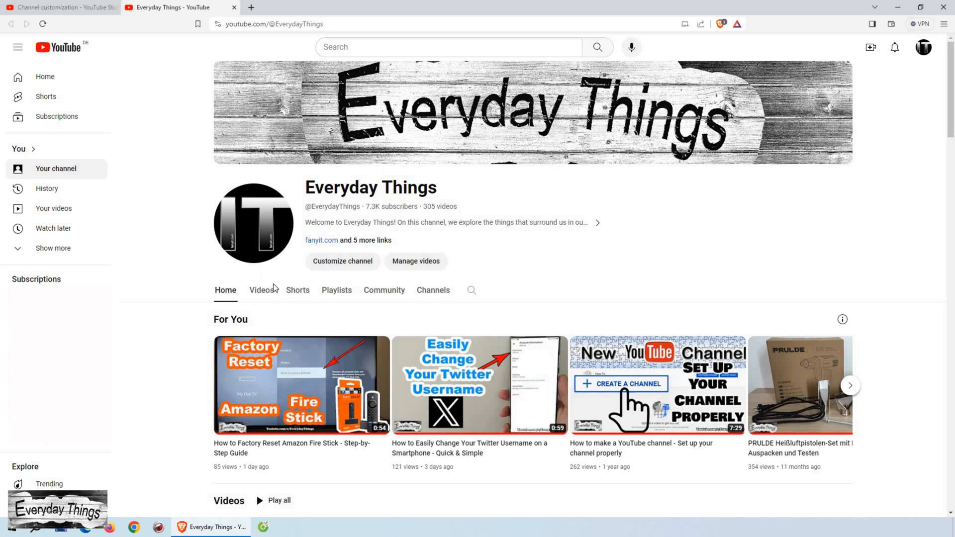